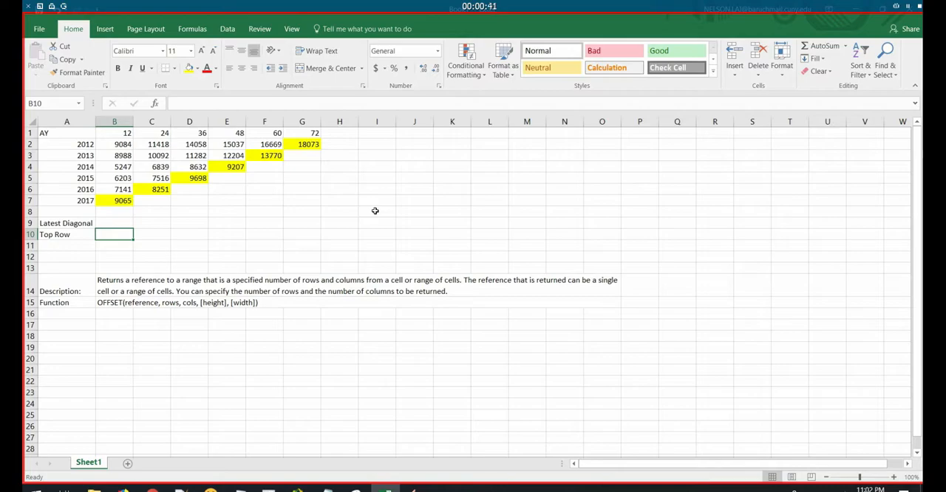
{"action": "mouse_move", "coordinate": [219, 204]}
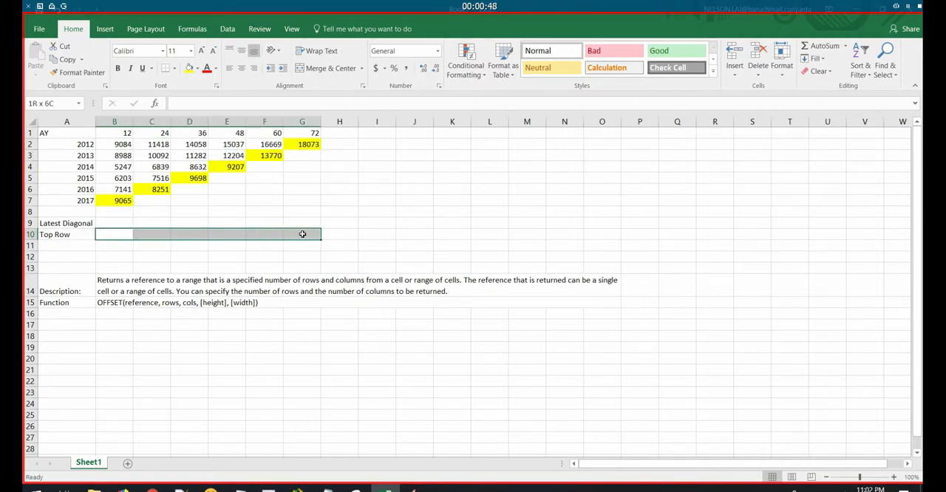
- Link the Top Row cells to the 2012 row so they show 9084 through 18073
{"action": "left_click", "coordinate": [115, 233]}
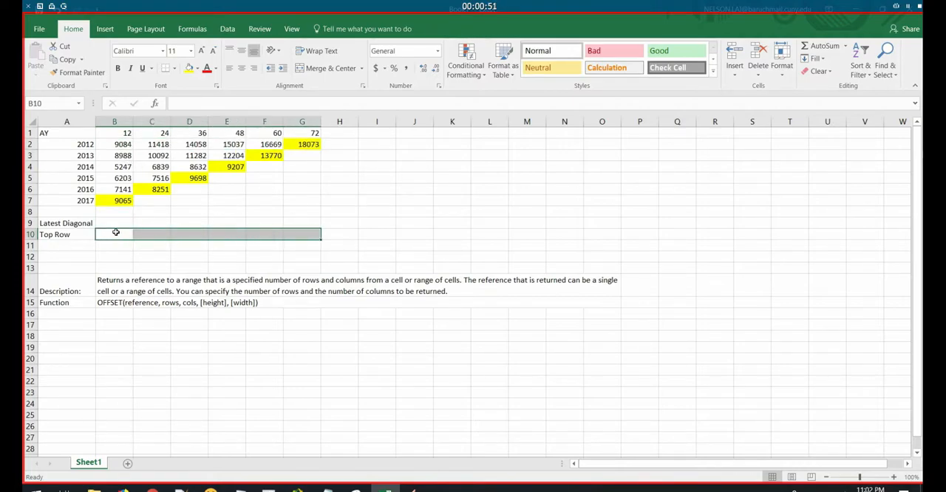
{"action": "type", "text": "=B2"}
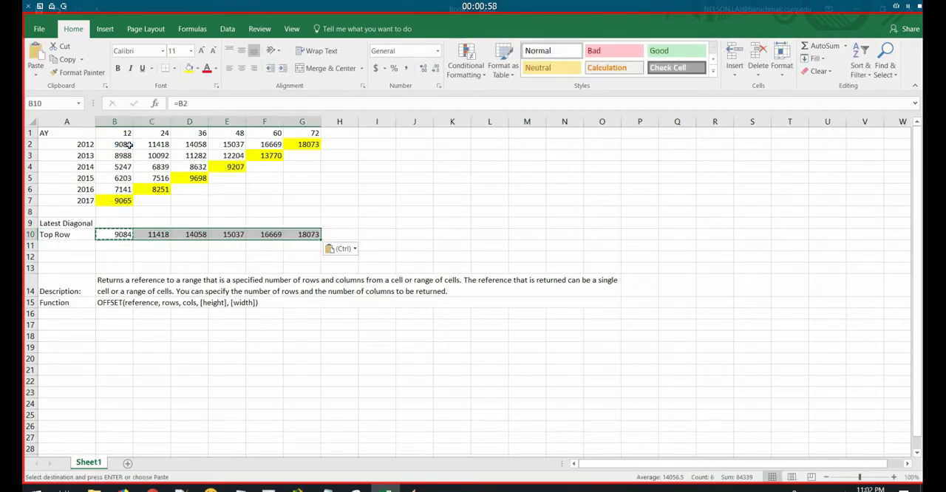
{"action": "type", "text": "=F2"}
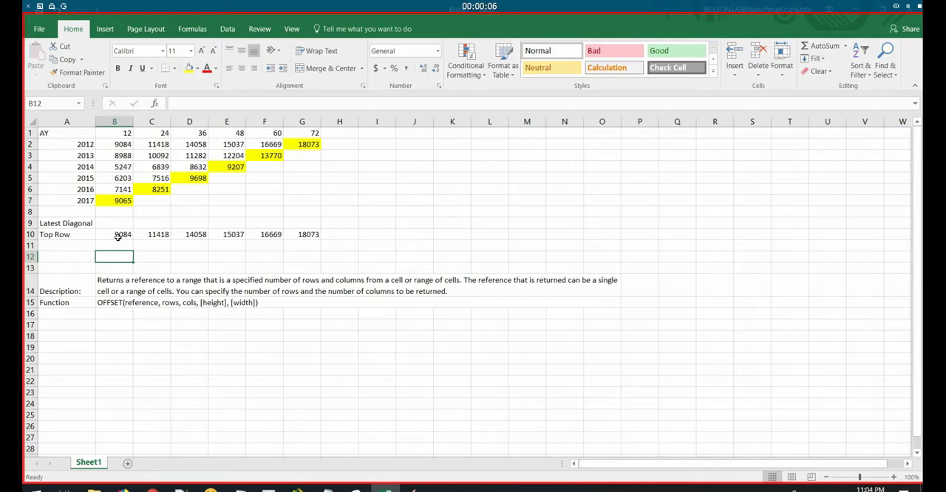
{"action": "type", "text": "=B2"}
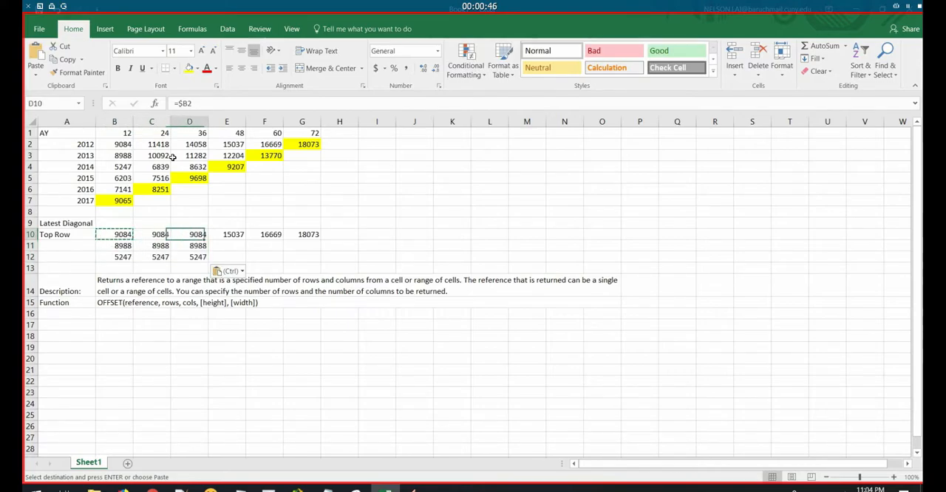
{"action": "left_click", "coordinate": [150, 257]}
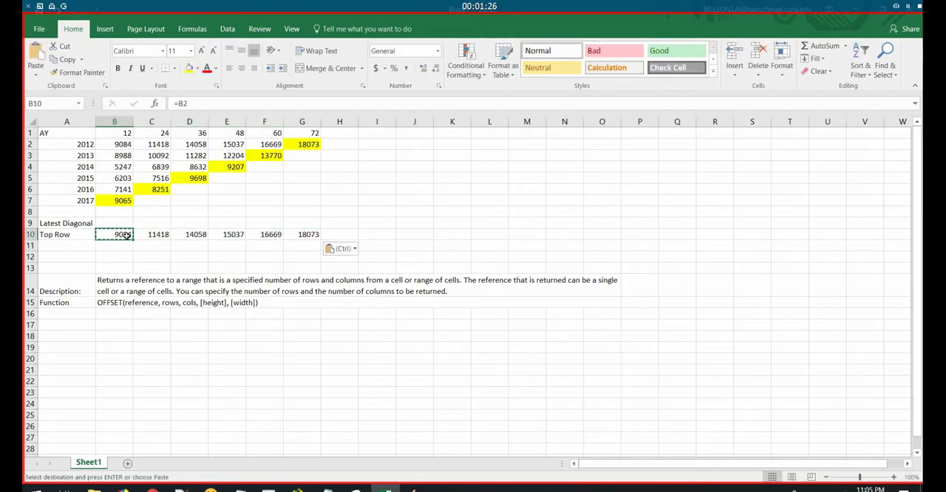
- Point the first Top Row cells at lower triangle values 9065, 7516 and 9698
{"action": "left_click", "coordinate": [340, 234]}
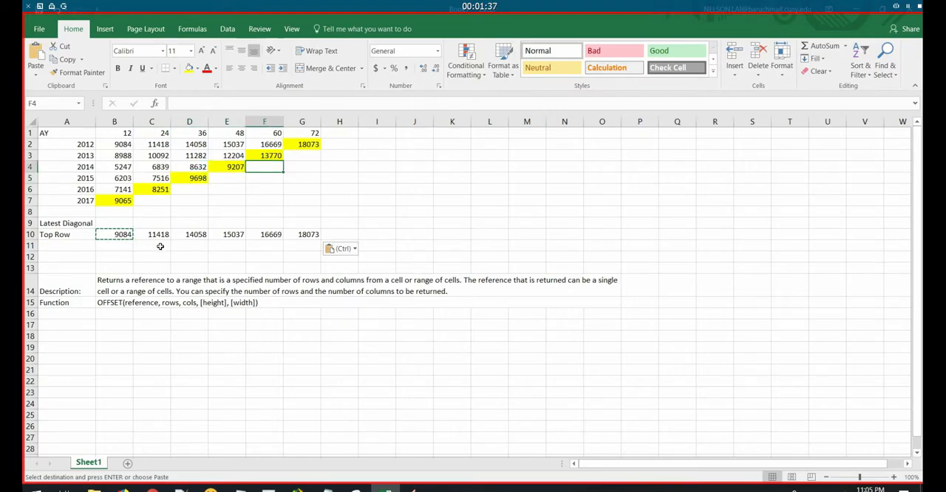
{"action": "left_click", "coordinate": [151, 234]}
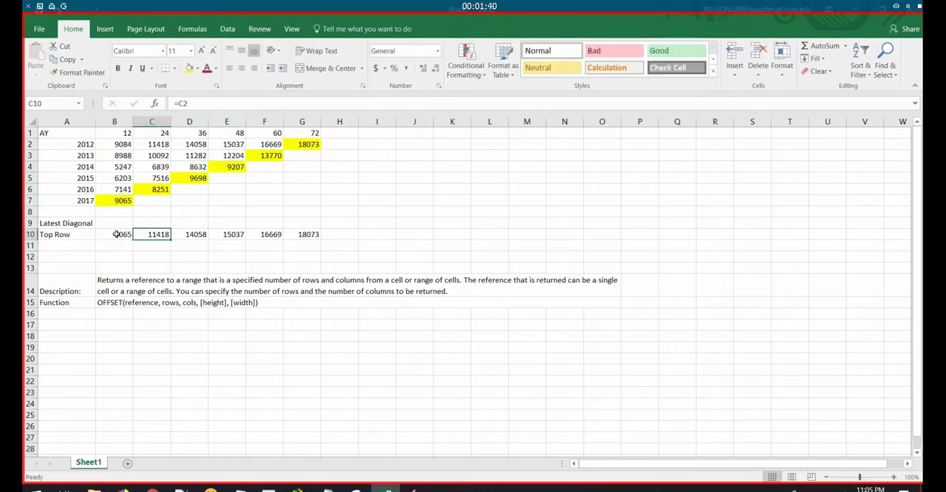
{"action": "type", "text": "=D6"}
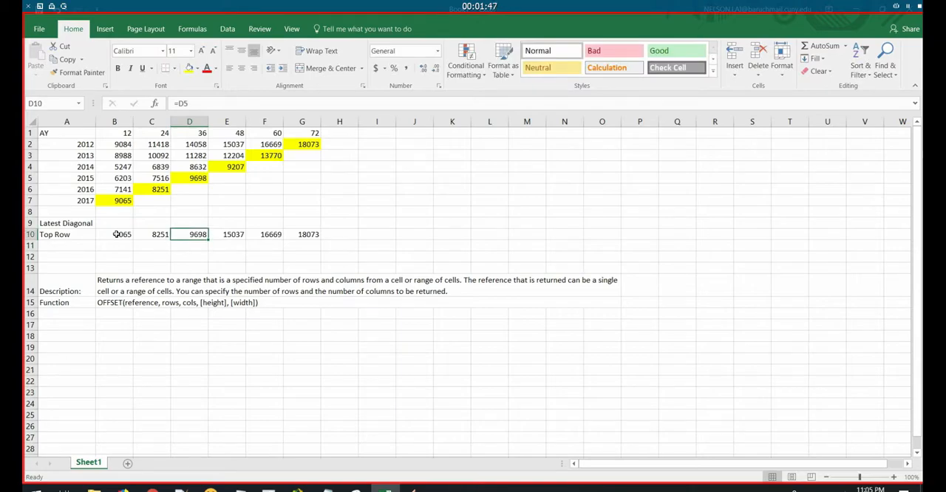
{"action": "left_click", "coordinate": [114, 234]}
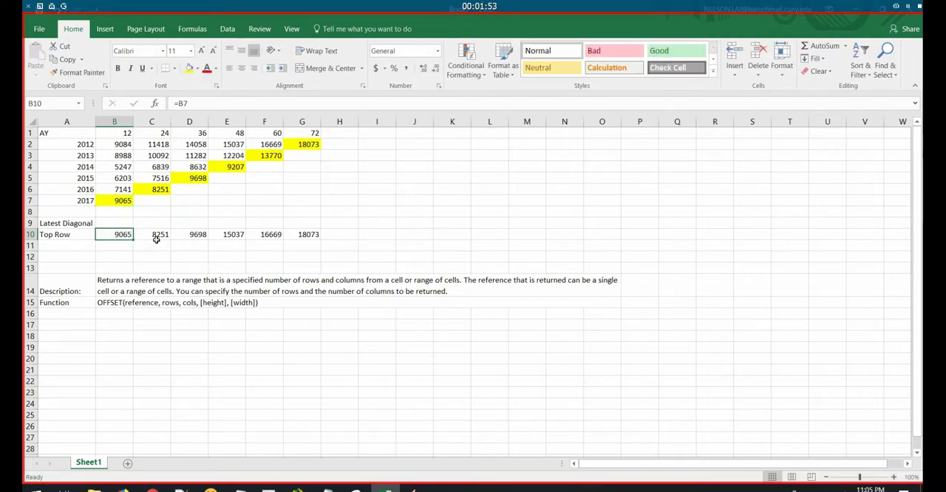
{"action": "left_click", "coordinate": [160, 189]}
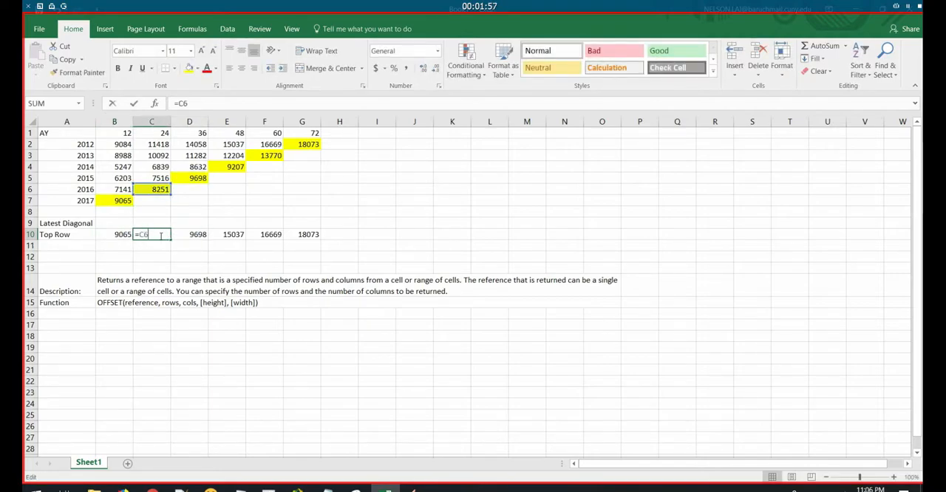
{"action": "left_click", "coordinate": [150, 178]}
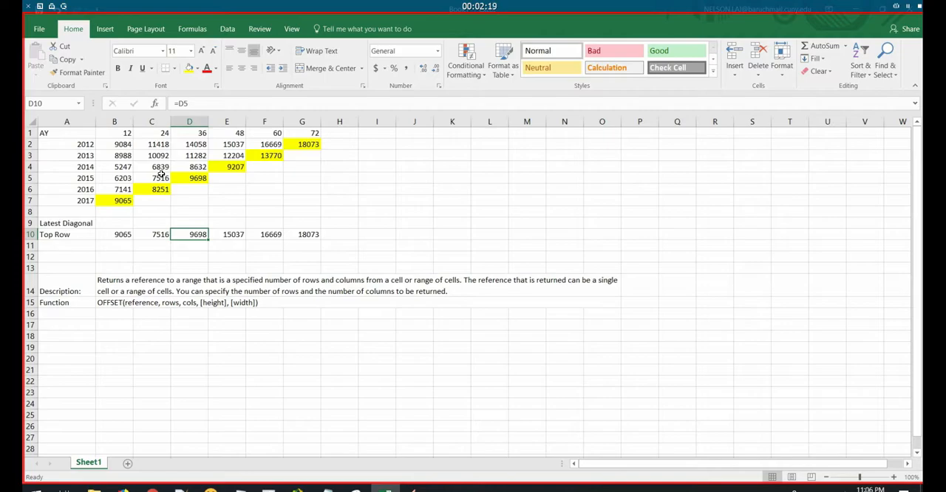
{"action": "left_click", "coordinate": [151, 233]}
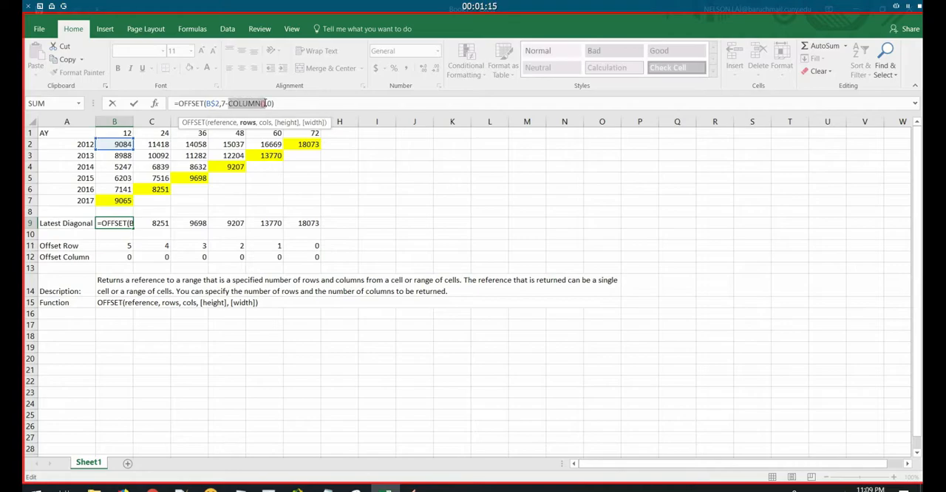
{"action": "mouse_move", "coordinate": [181, 162]}
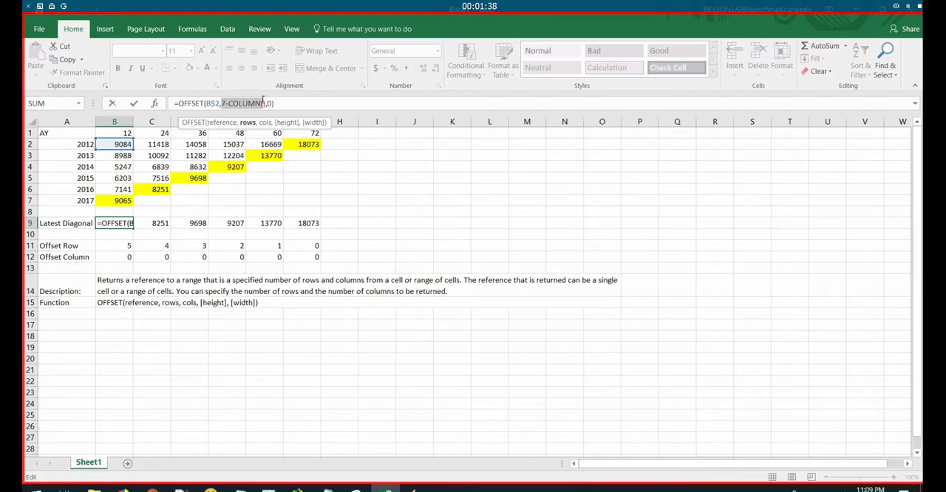
- Complete =OFFSET(B$2,7-COLUMN(),0) in the first Latest Diagonal cell, returning 9065
{"action": "type", "text": ")"}
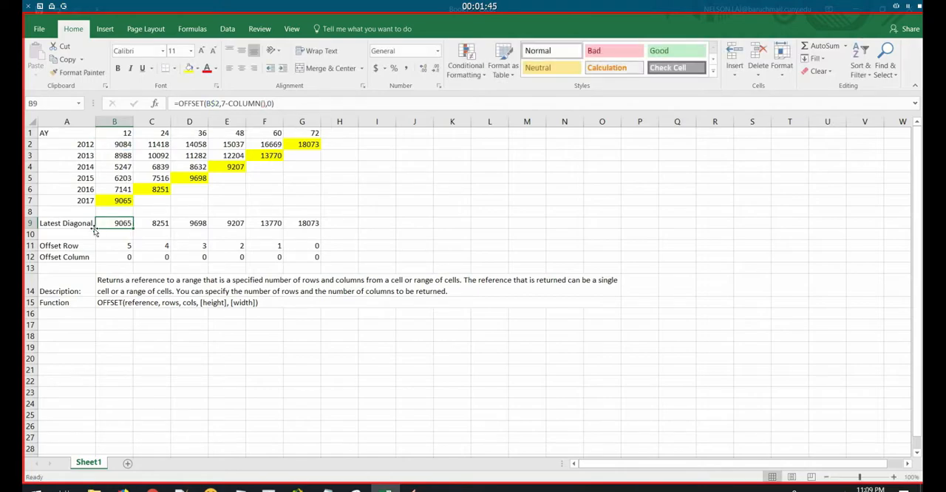
{"action": "left_click", "coordinate": [114, 245]}
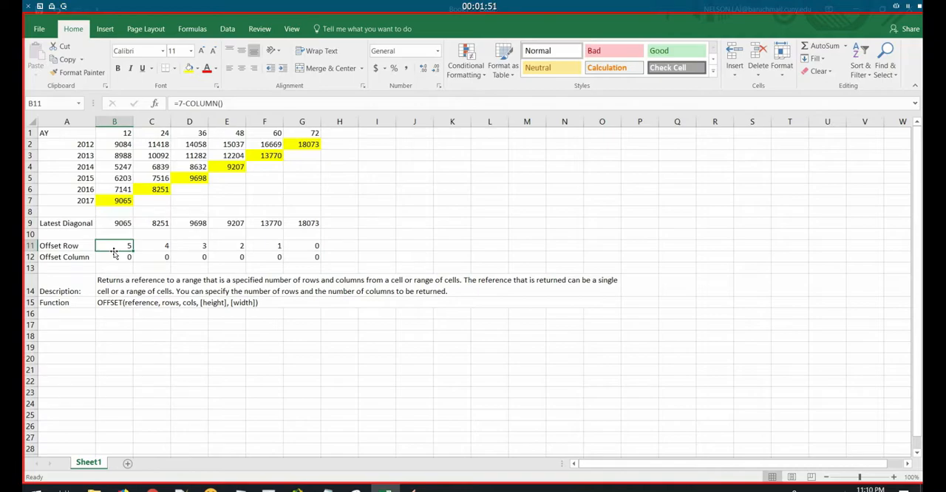
{"action": "left_click", "coordinate": [121, 221]}
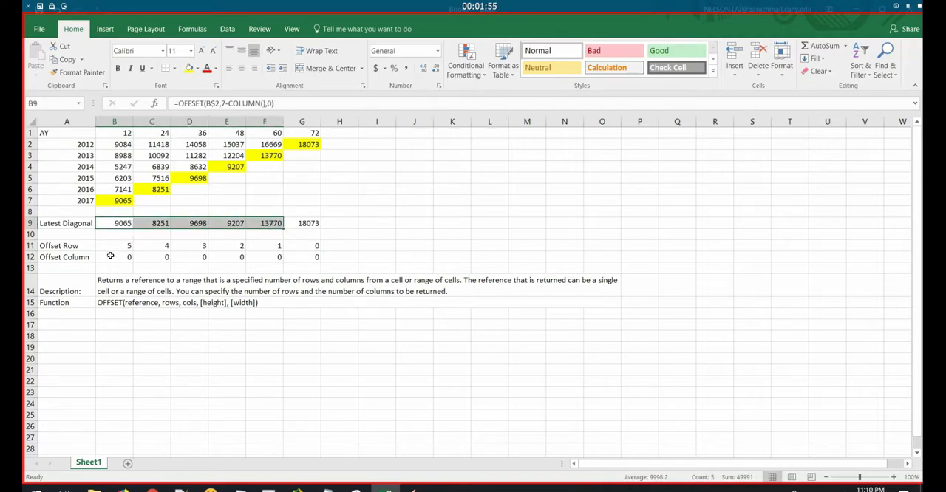
{"action": "left_click", "coordinate": [114, 257]}
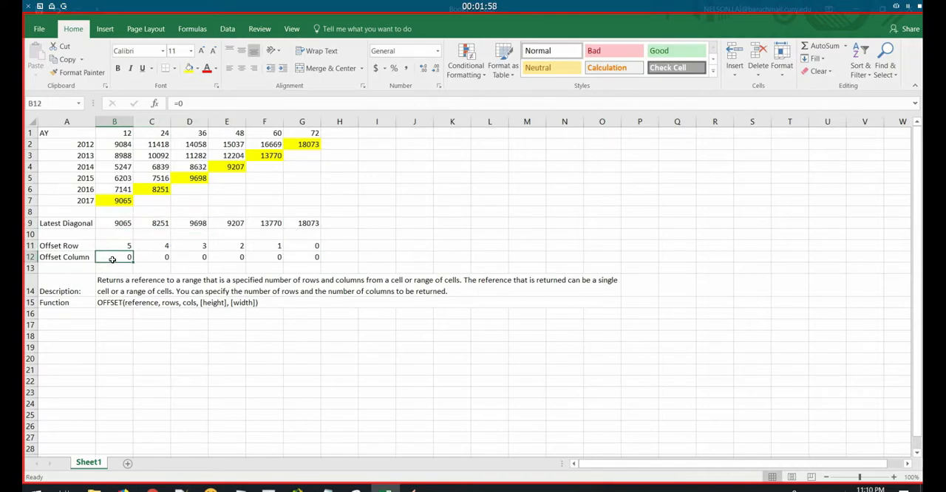
{"action": "left_click", "coordinate": [123, 201]}
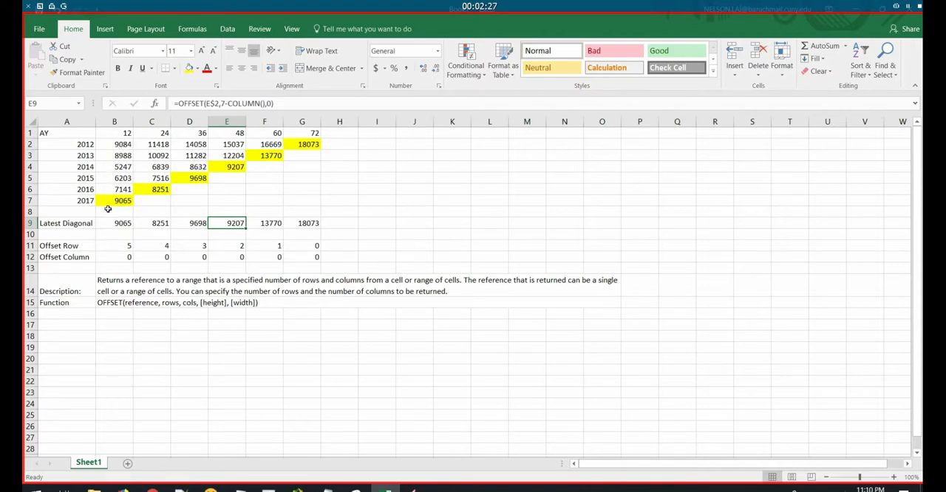
{"action": "mouse_move", "coordinate": [110, 227]}
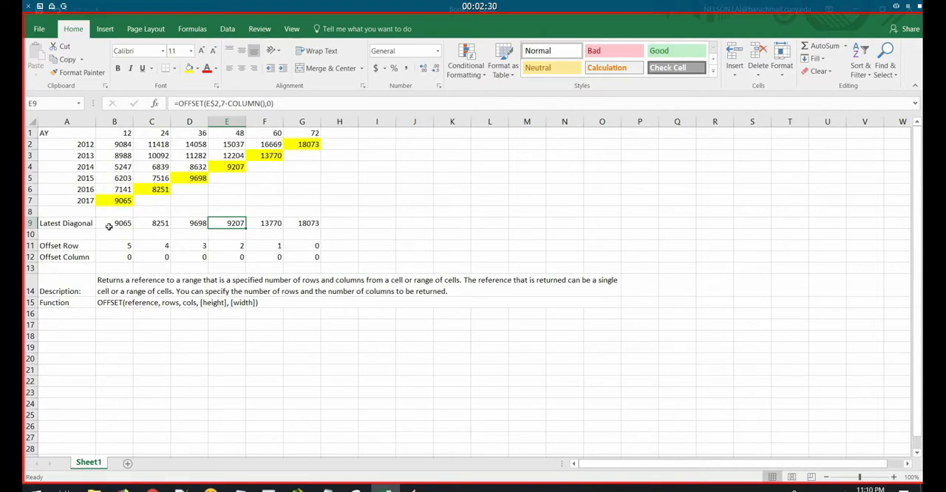
{"action": "left_click", "coordinate": [115, 222]}
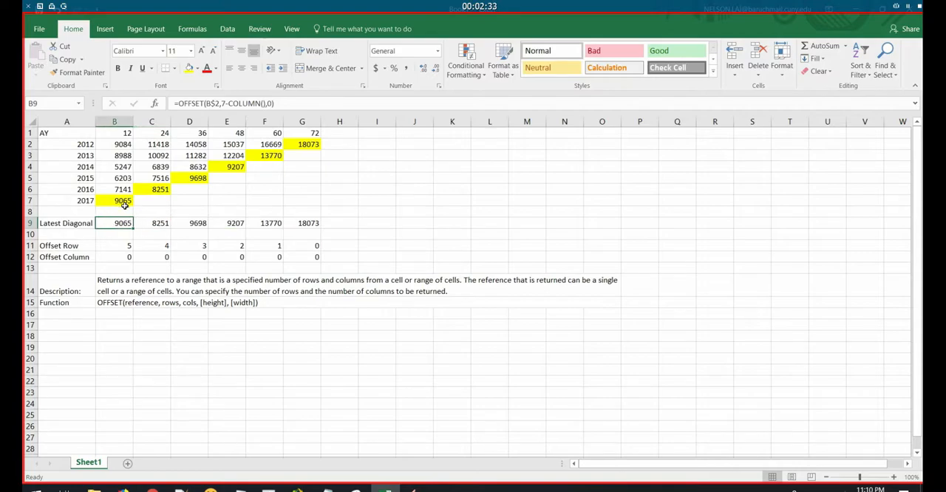
{"action": "mouse_move", "coordinate": [151, 190]}
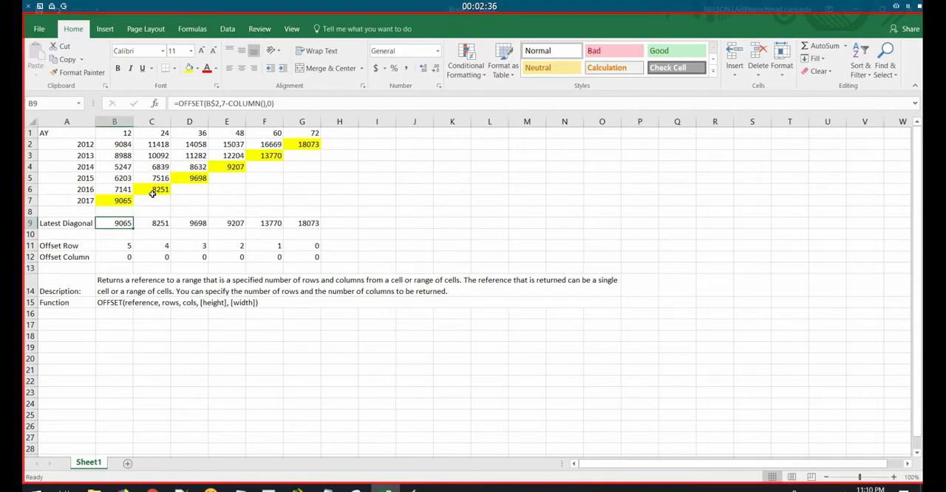
{"action": "left_click", "coordinate": [189, 222]}
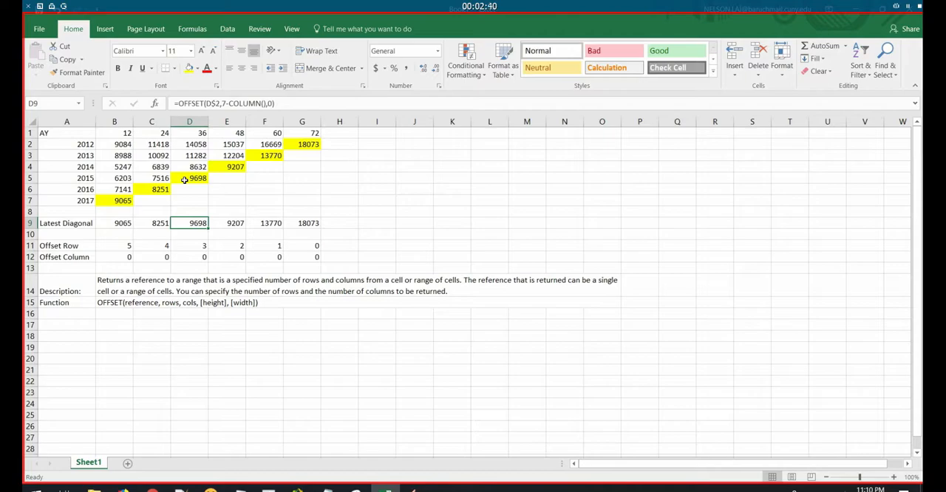
{"action": "mouse_move", "coordinate": [180, 207]}
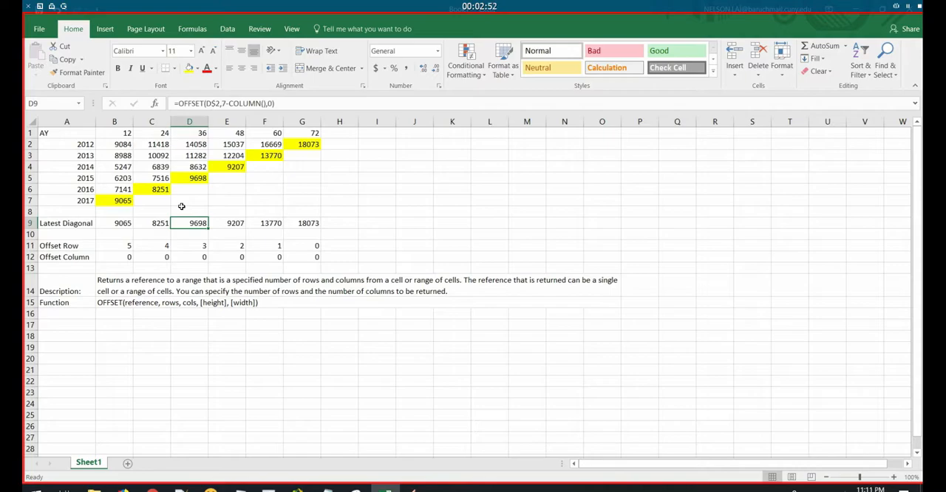
- Review the Latest Diagonal formulas (9065, 8251, 9698) and extend rows 9–12 into column H
{"action": "left_click", "coordinate": [114, 222]}
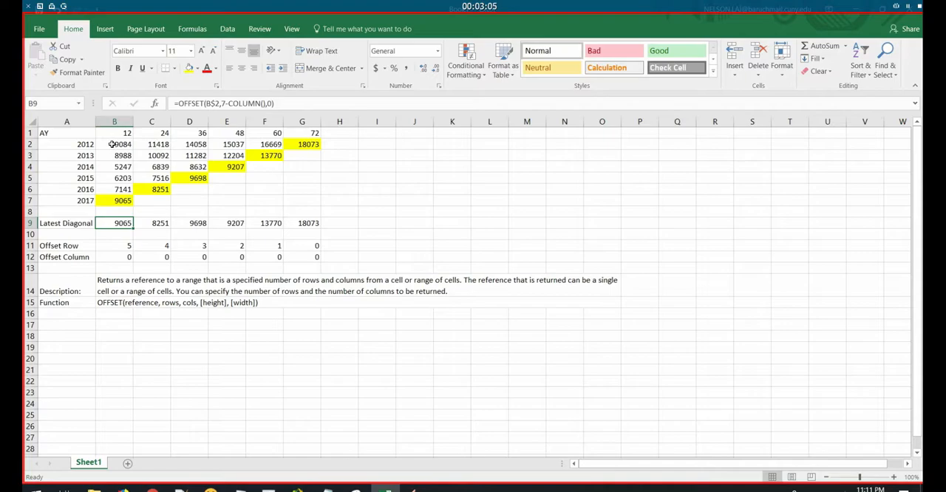
{"action": "mouse_move", "coordinate": [112, 165]}
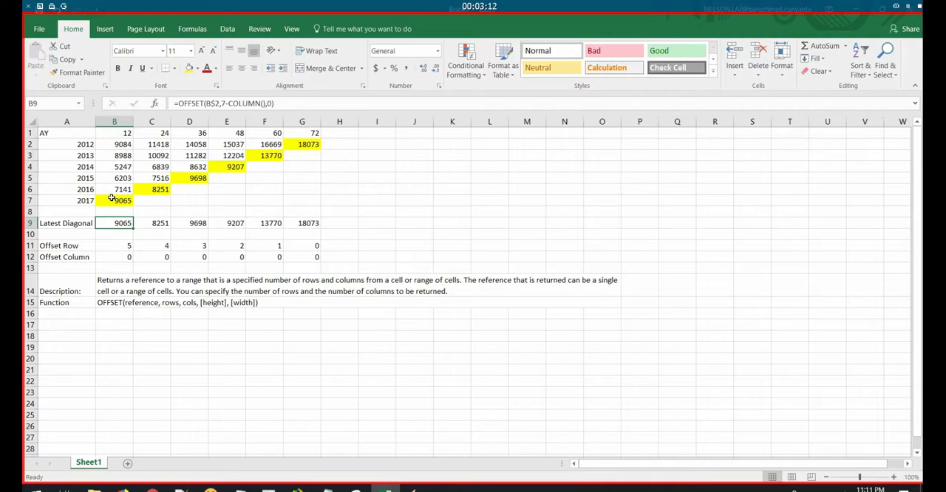
{"action": "left_click", "coordinate": [151, 222]}
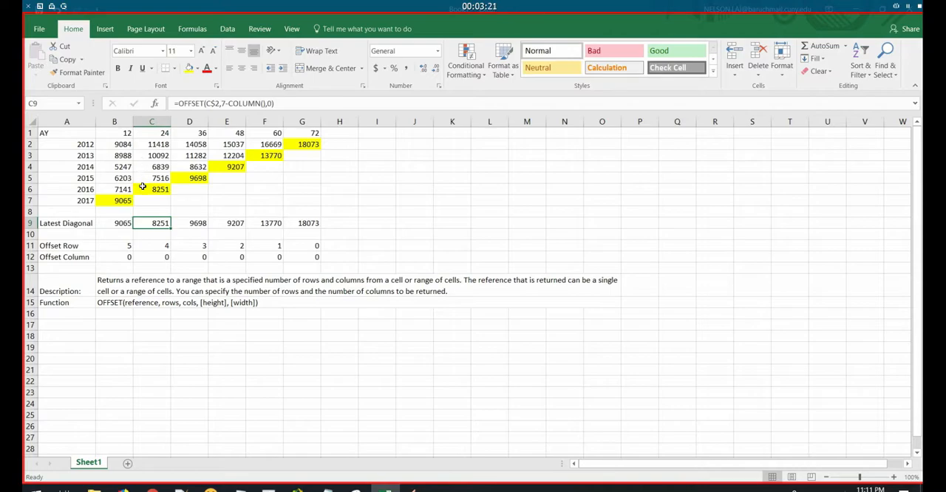
{"action": "left_click", "coordinate": [189, 222]}
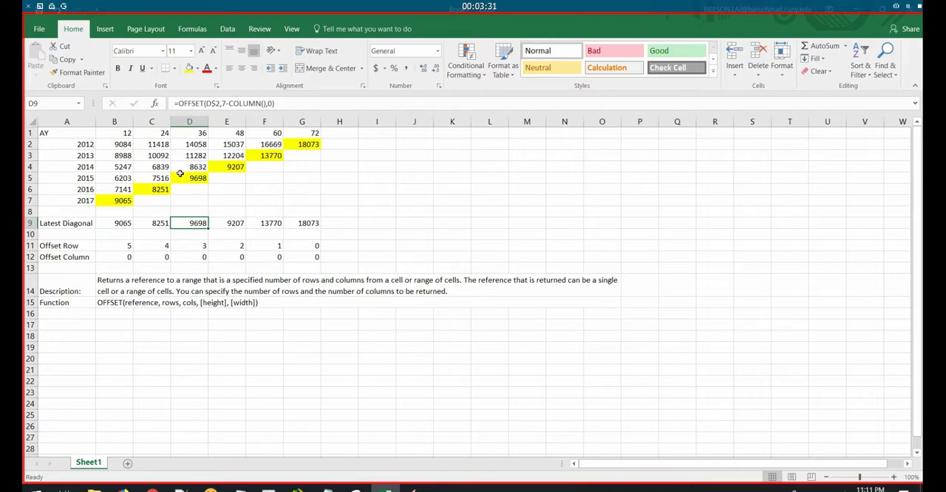
{"action": "mouse_move", "coordinate": [180, 193]}
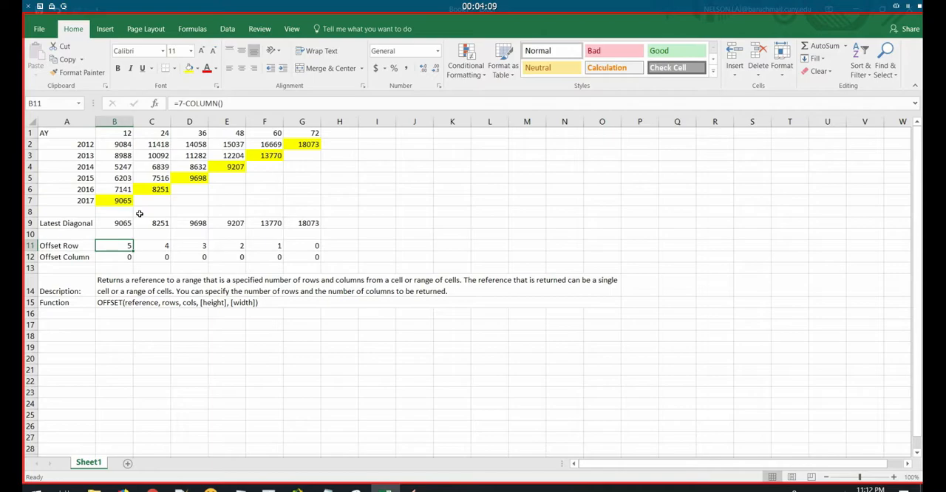
{"action": "left_click", "coordinate": [302, 245]}
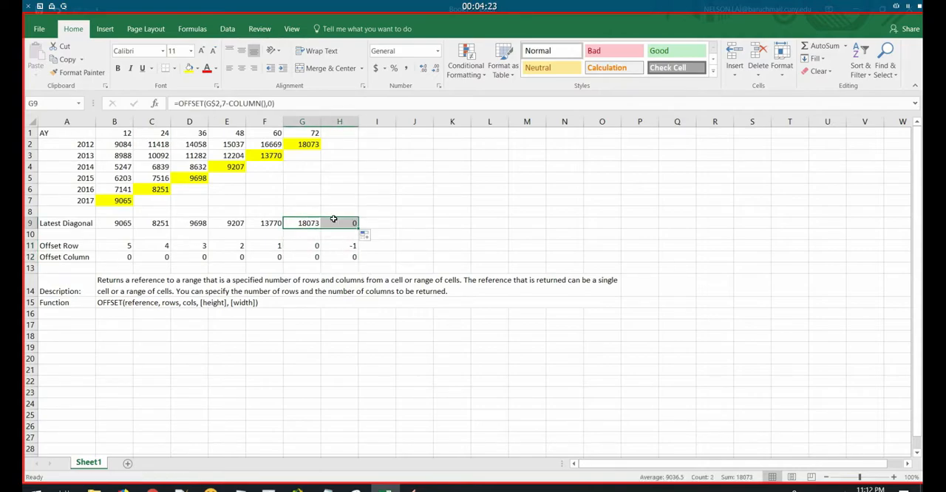
{"action": "left_click", "coordinate": [340, 221]}
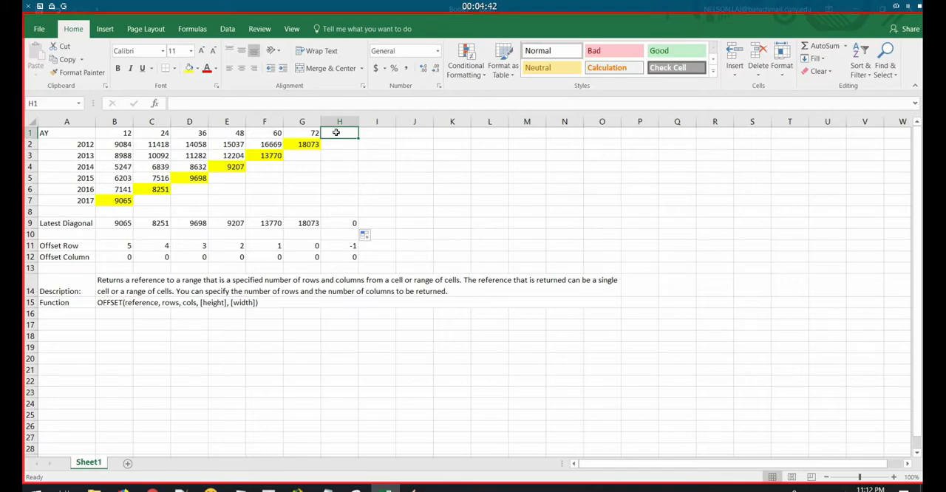
- Enter 50 as the heading in H1 above the 2012 row
{"action": "type", "text": "50"}
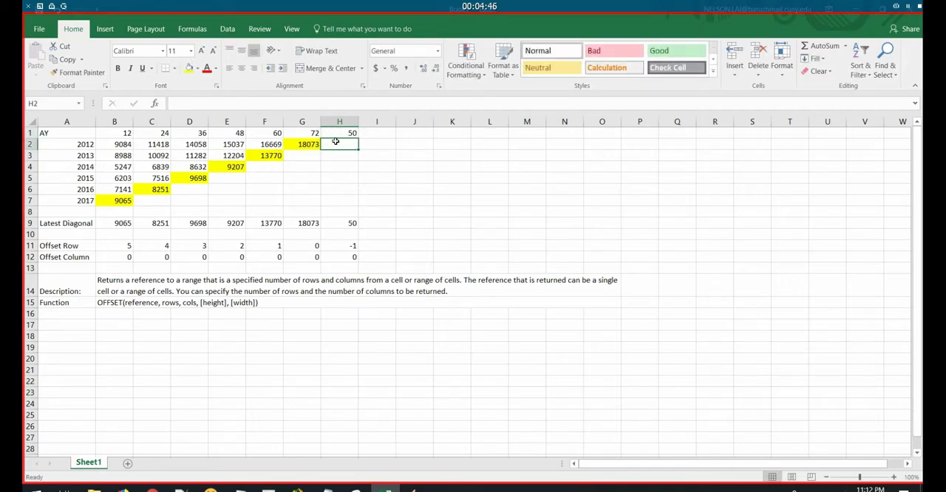
{"action": "mouse_move", "coordinate": [337, 140]}
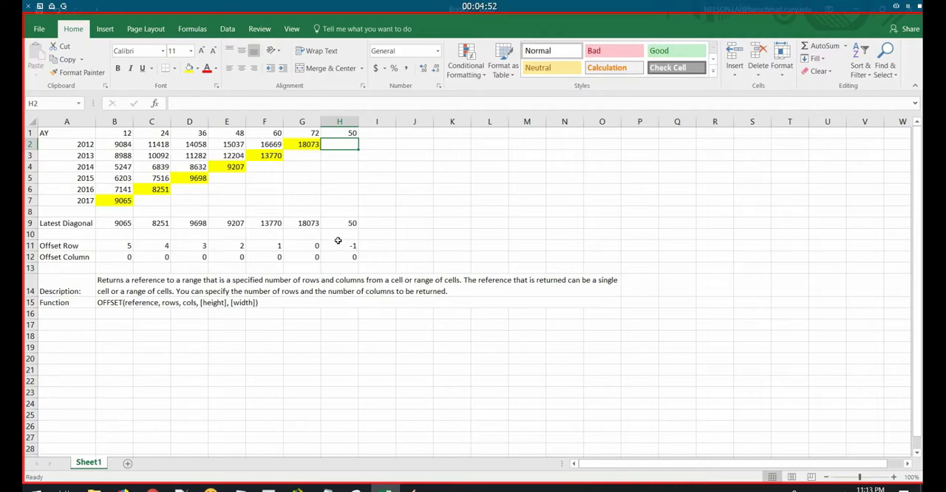
{"action": "mouse_move", "coordinate": [329, 212]}
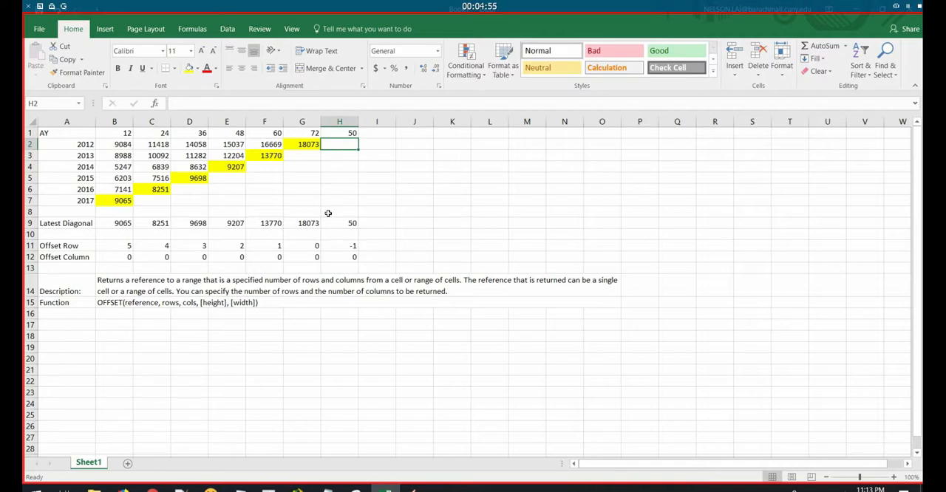
{"action": "mouse_move", "coordinate": [343, 257]}
{"action": "type", "text": "-1"}
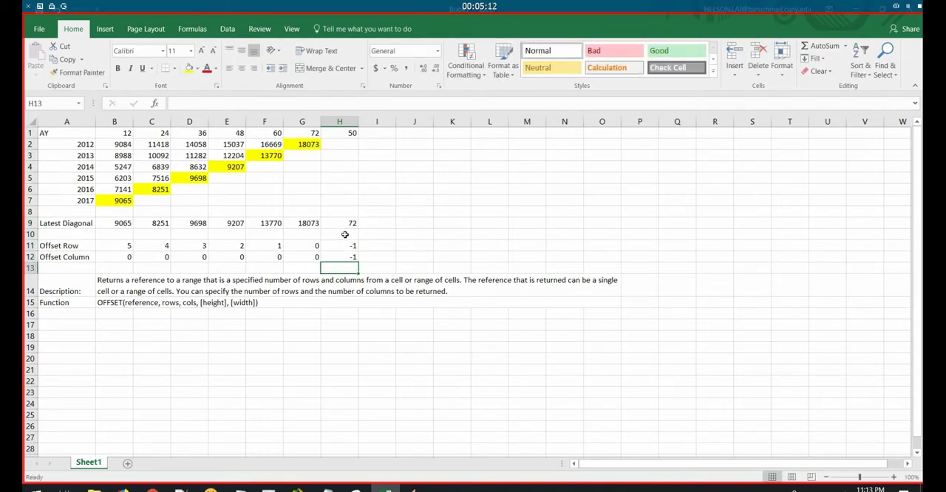
{"action": "left_click", "coordinate": [340, 222]}
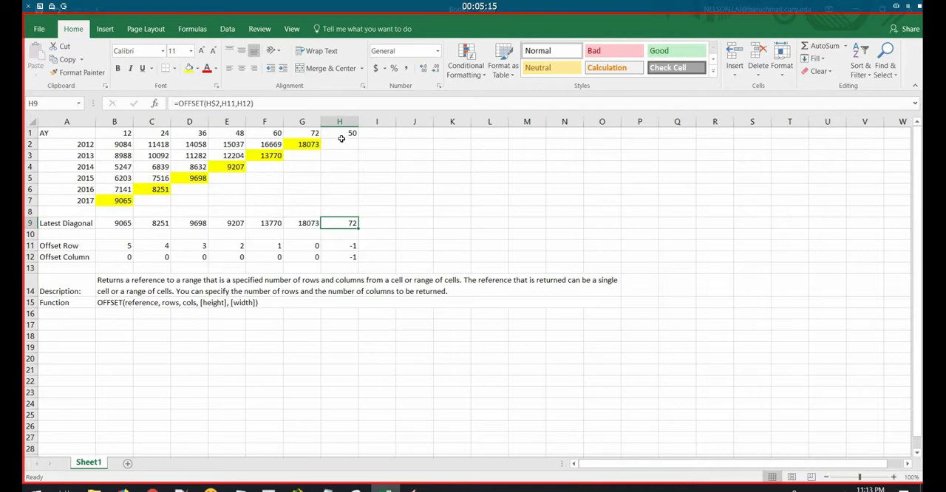
{"action": "mouse_move", "coordinate": [340, 135]}
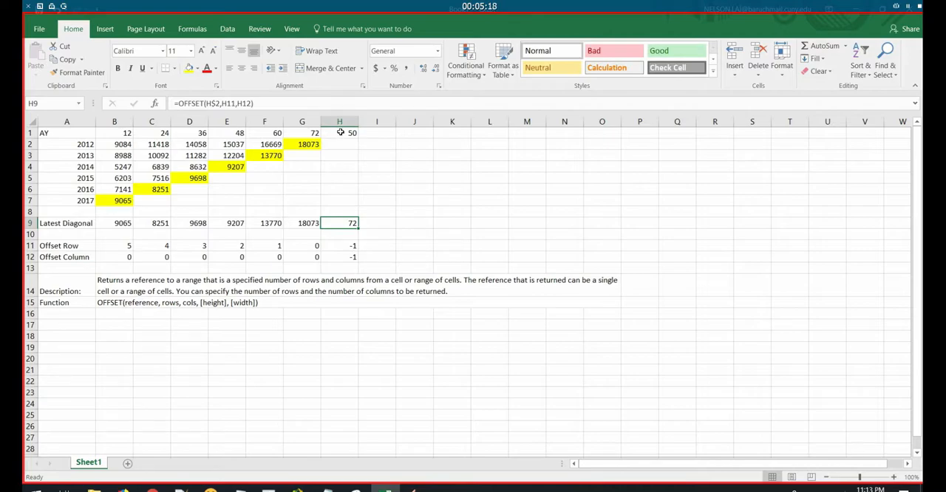
{"action": "left_click", "coordinate": [301, 133]}
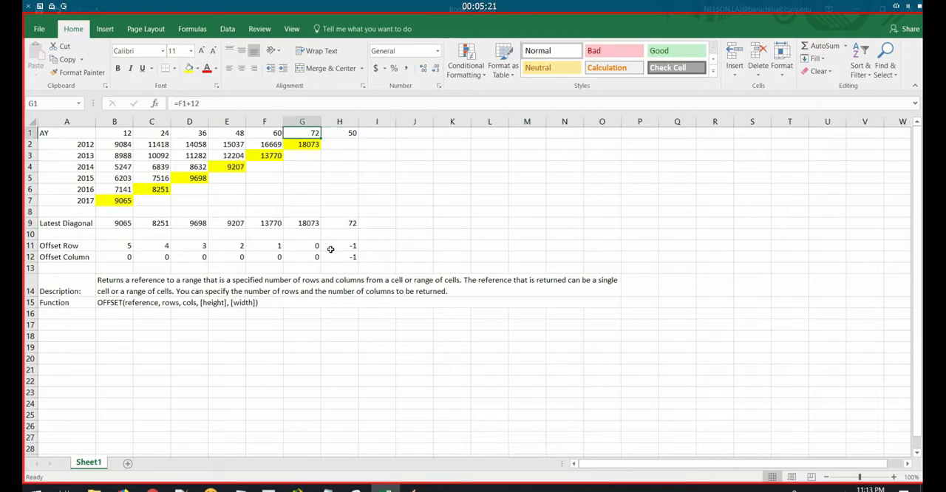
{"action": "mouse_move", "coordinate": [322, 233]}
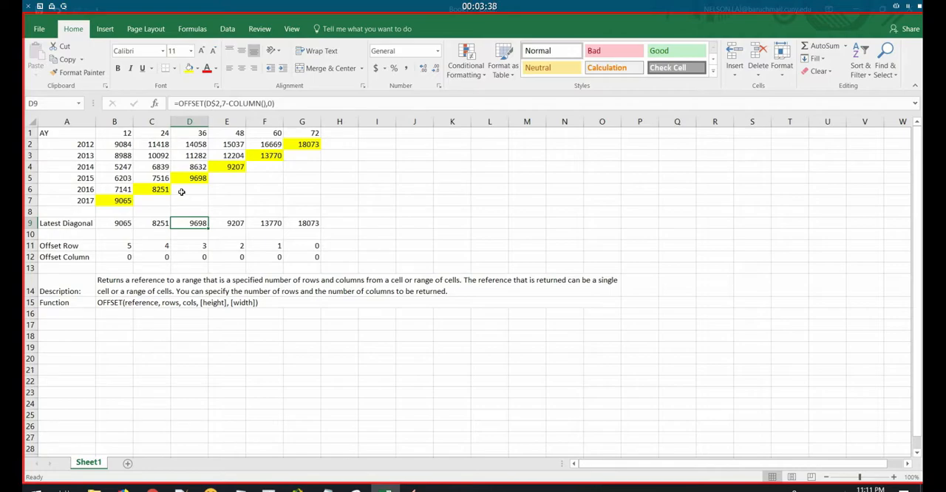
- Fill the row and column offset helpers from G into H, giving a row offset of -1
{"action": "left_click", "coordinate": [113, 245]}
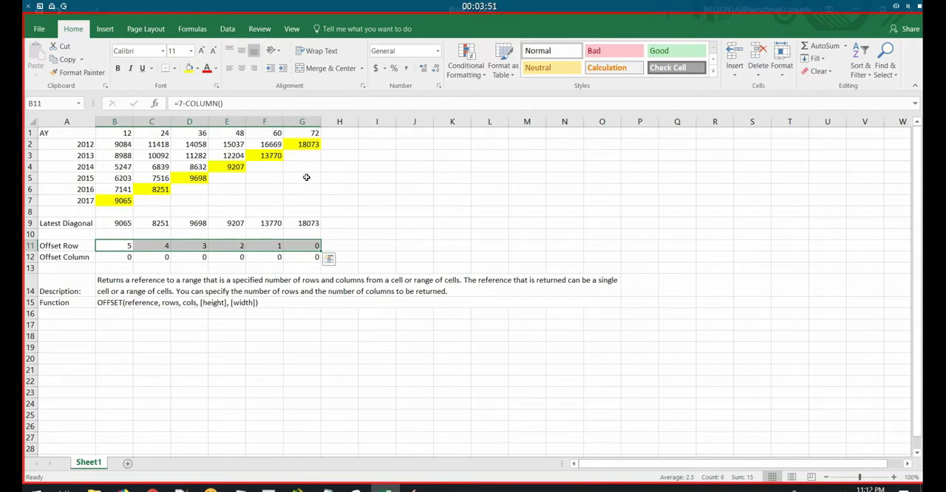
{"action": "mouse_move", "coordinate": [281, 183]}
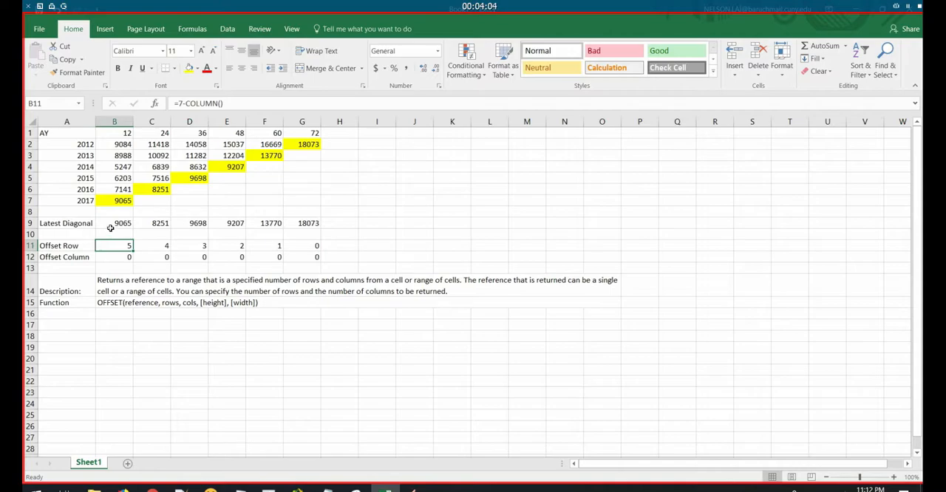
{"action": "mouse_move", "coordinate": [139, 213]}
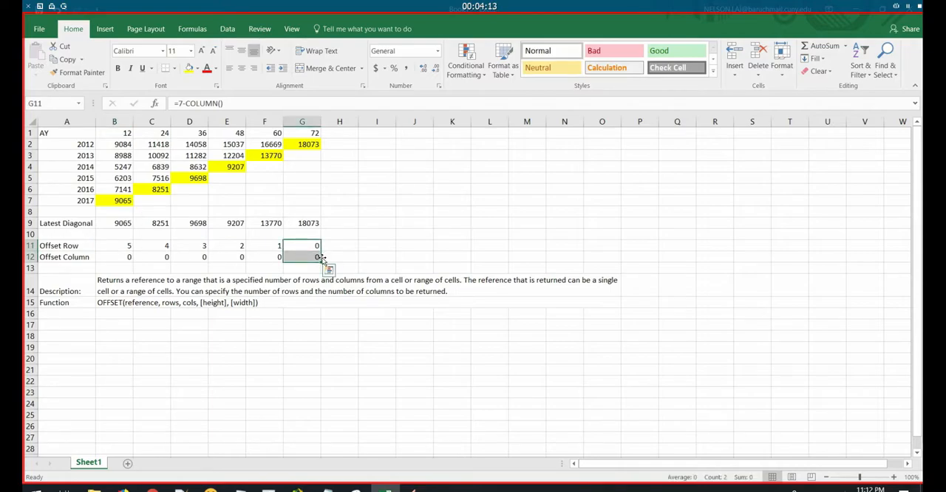
{"action": "left_click_drag", "start_coordinate": [316, 251], "coordinate": [354, 252]}
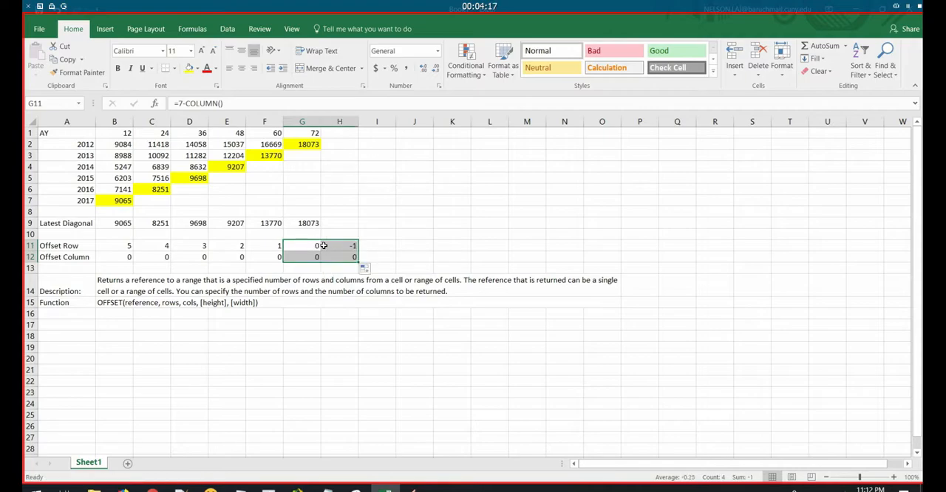
{"action": "left_click", "coordinate": [301, 221]}
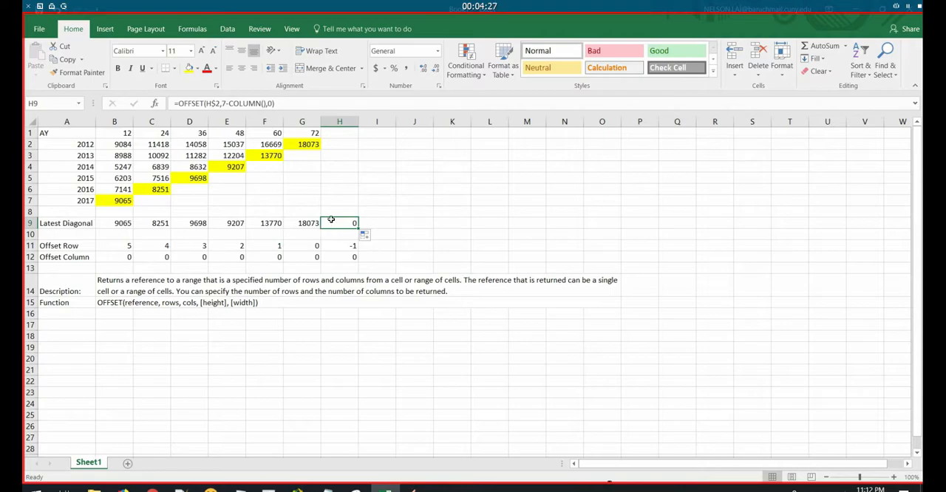
- Edit H9 to =OFFSET(H$2,H11,H12) and set H12 to -1 so H9 returns 72
{"action": "double_click", "coordinate": [340, 221]}
{"action": "type", "text": "50"}
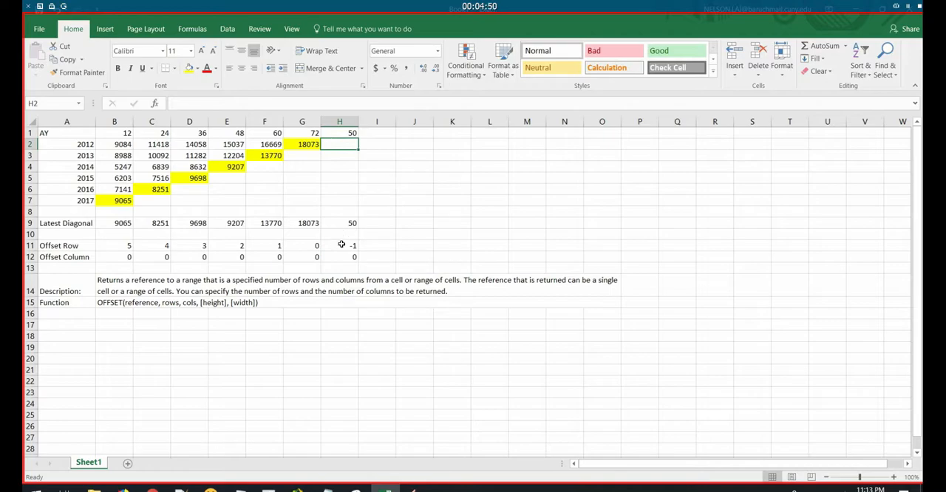
{"action": "mouse_move", "coordinate": [337, 241]}
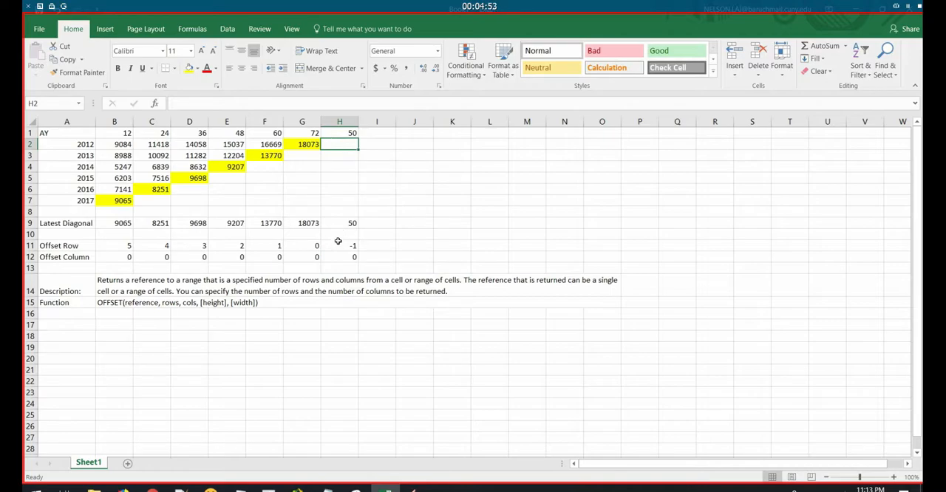
{"action": "mouse_move", "coordinate": [325, 165]}
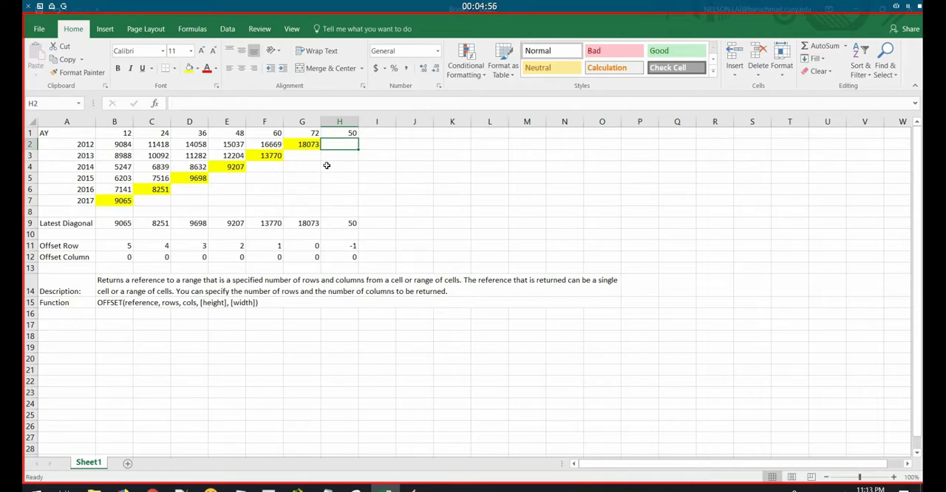
{"action": "left_click", "coordinate": [340, 222]}
{"action": "type", "text": "-1"}
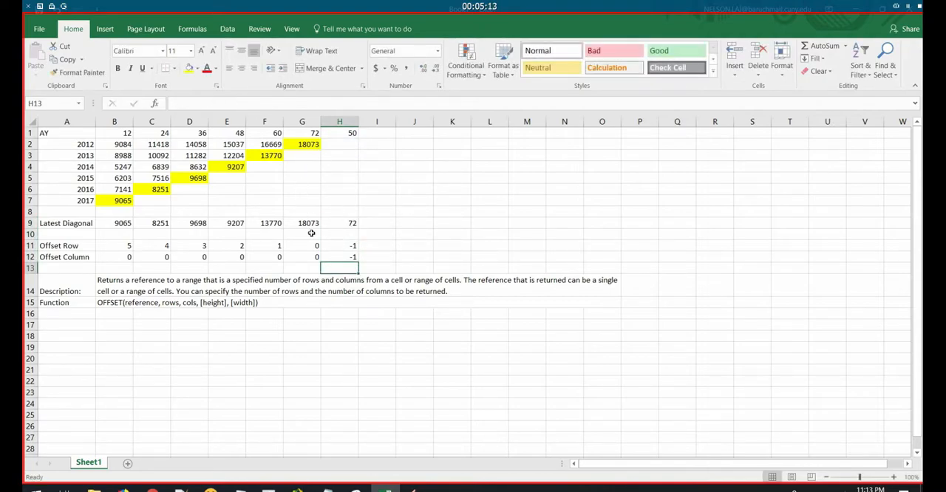
{"action": "left_click", "coordinate": [339, 222]}
{"action": "type", "text": "Second "}
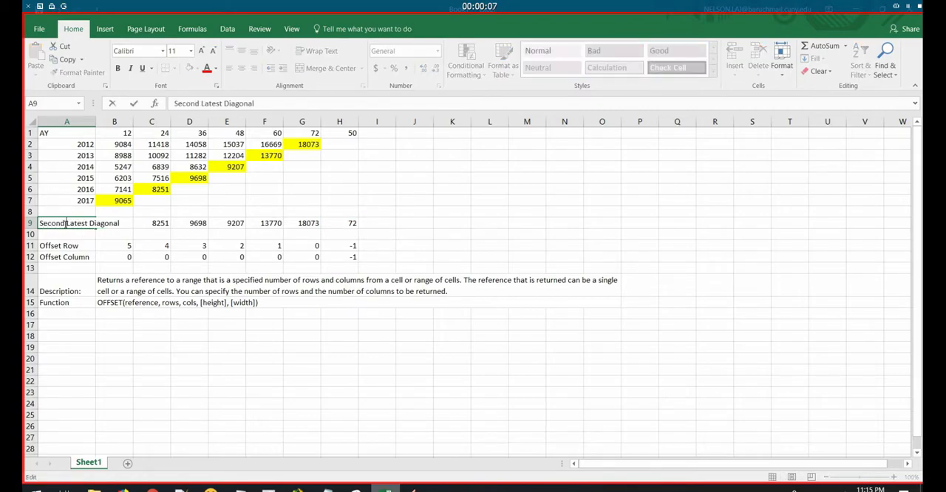
- Change B11 to =7-COLUMN()-1 so row 9 returns the second-latest diagonal, 7141 through 16669
{"action": "left_click", "coordinate": [113, 222]}
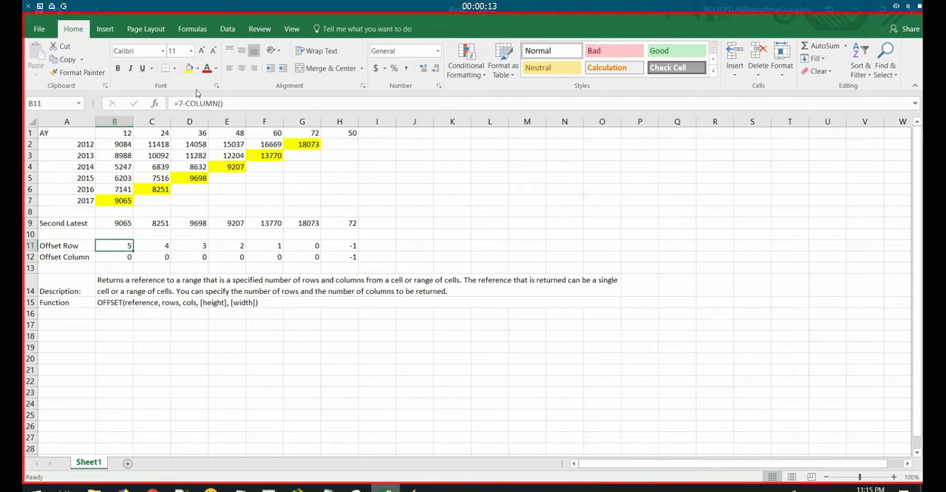
{"action": "type", "text": "-1"}
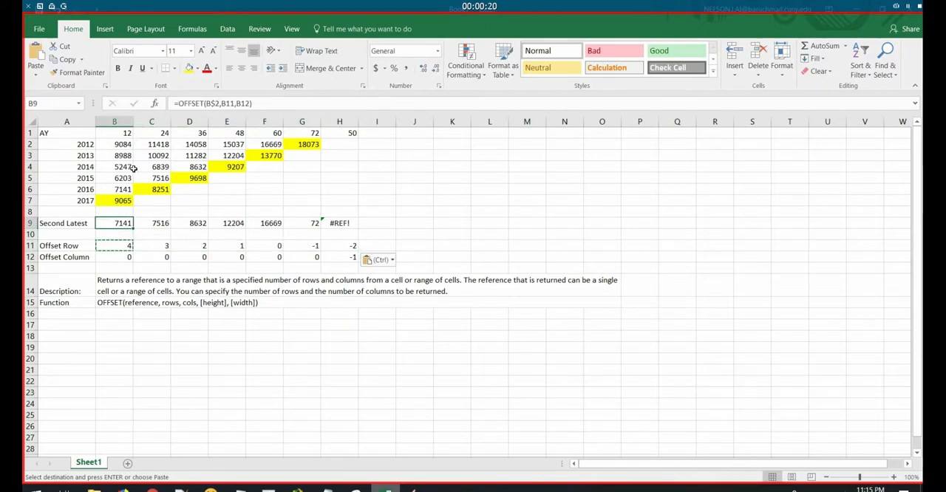
{"action": "mouse_move", "coordinate": [115, 198]}
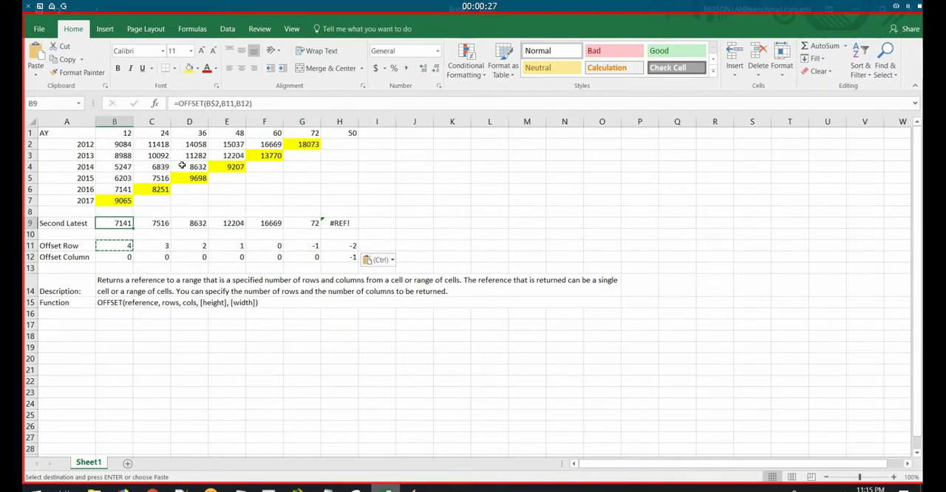
{"action": "left_click", "coordinate": [302, 222]}
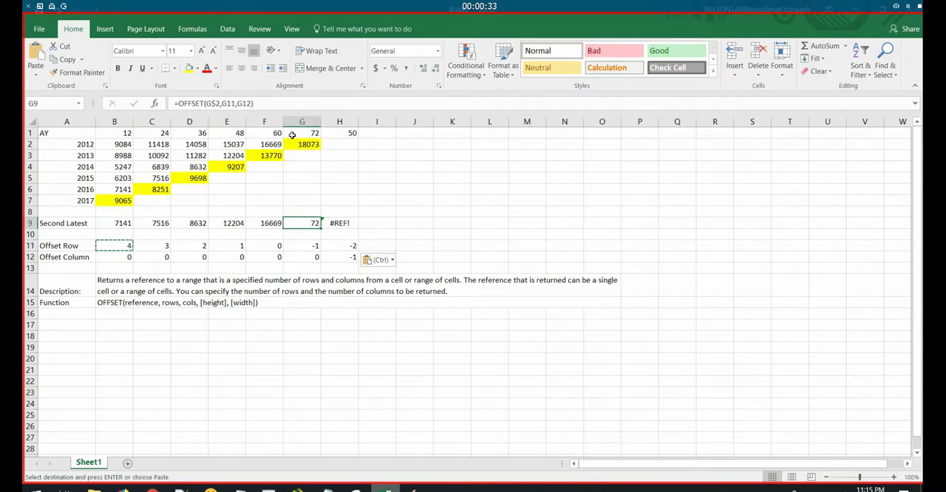
{"action": "mouse_move", "coordinate": [296, 133]}
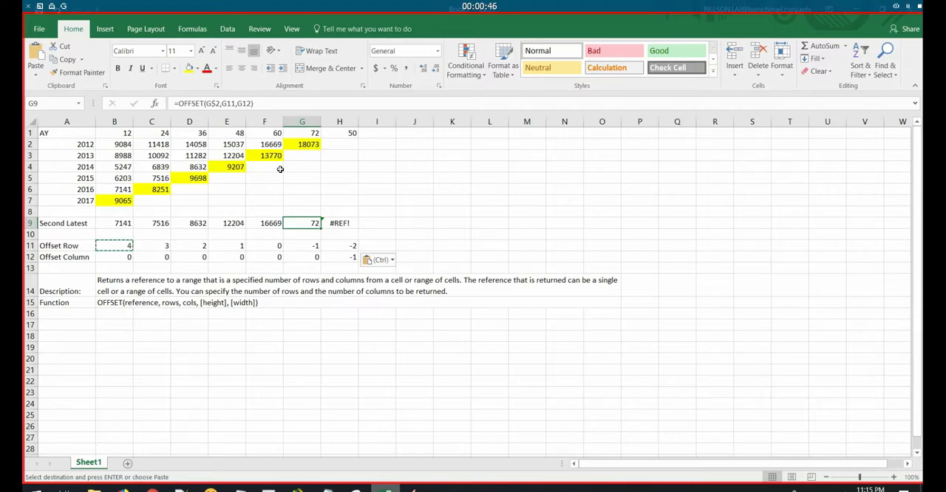
{"action": "mouse_move", "coordinate": [293, 223]}
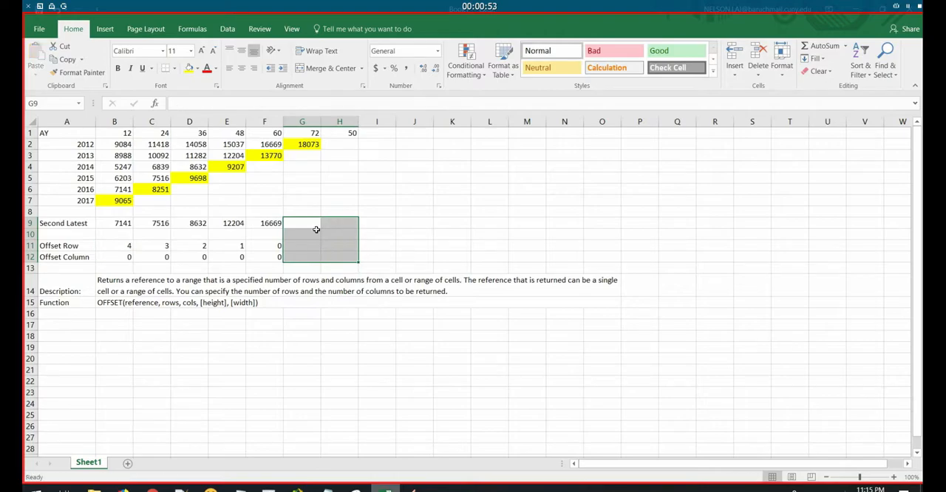
{"action": "mouse_move", "coordinate": [112, 248]}
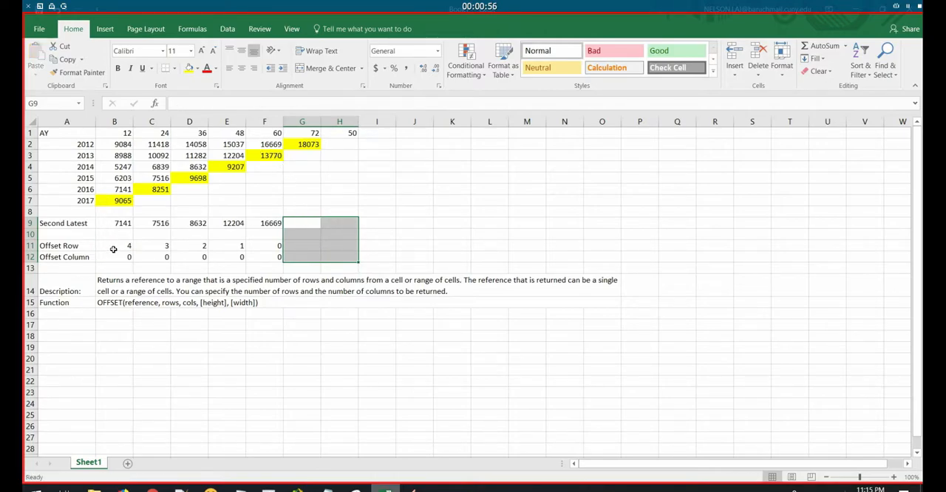
- Change B11 to =7-COLUMN()-2 so row 9 returns 6203, 6839, 11282 and 15037
{"action": "left_click", "coordinate": [114, 245]}
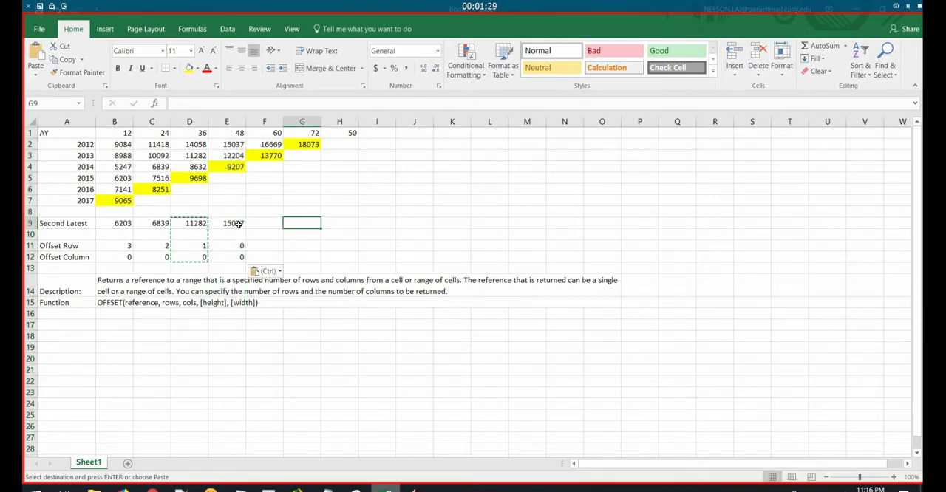
{"action": "left_click", "coordinate": [114, 246]}
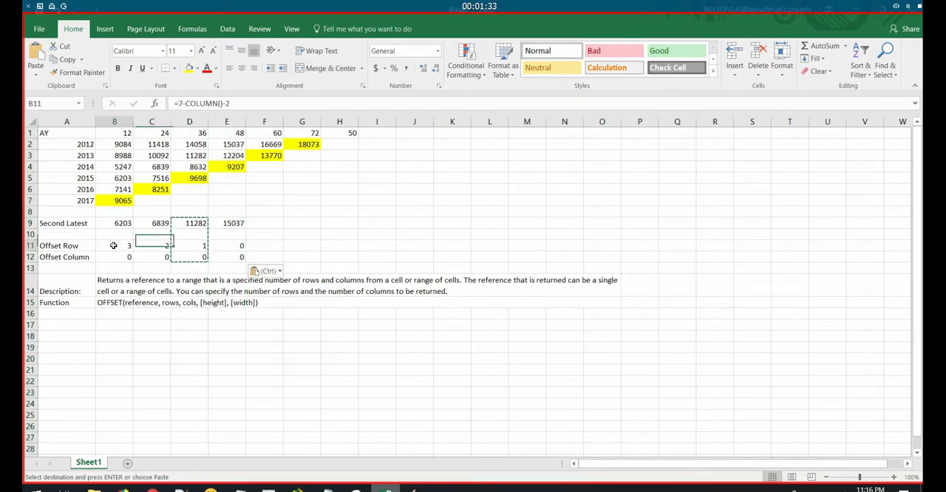
{"action": "left_click", "coordinate": [114, 257]}
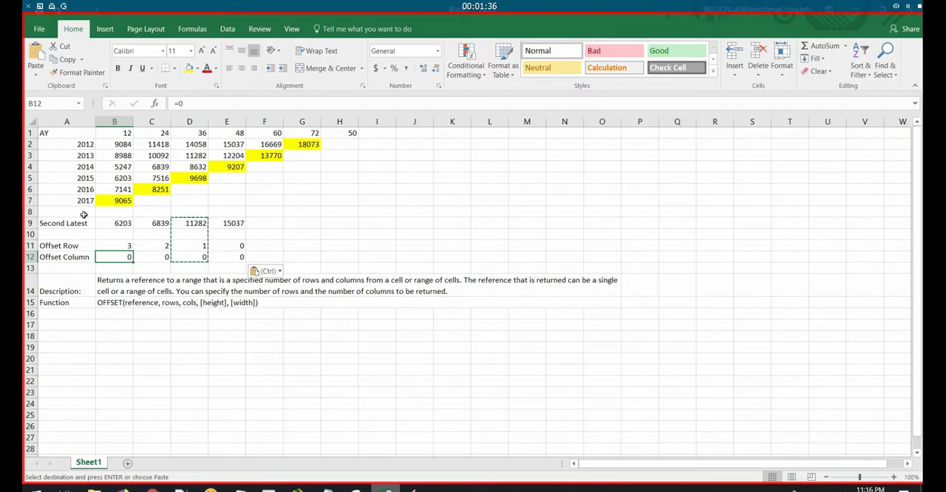
{"action": "left_click", "coordinate": [114, 222]}
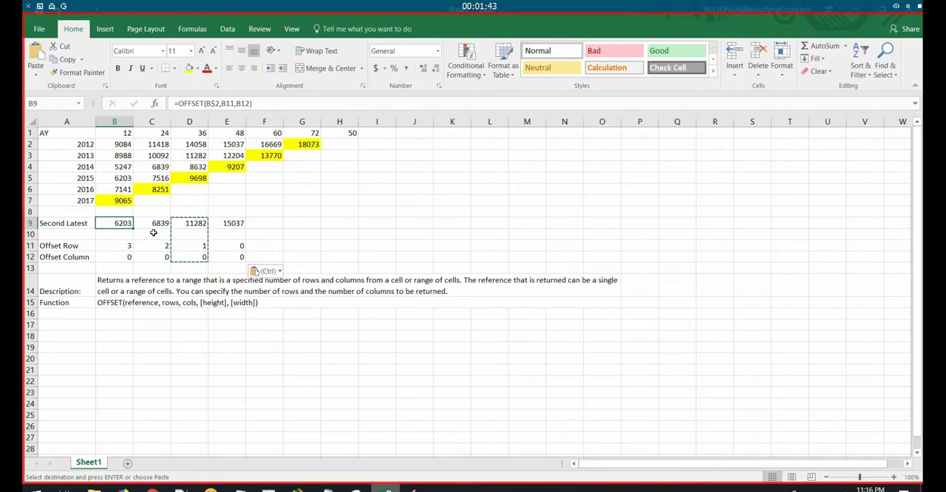
{"action": "mouse_move", "coordinate": [198, 245]}
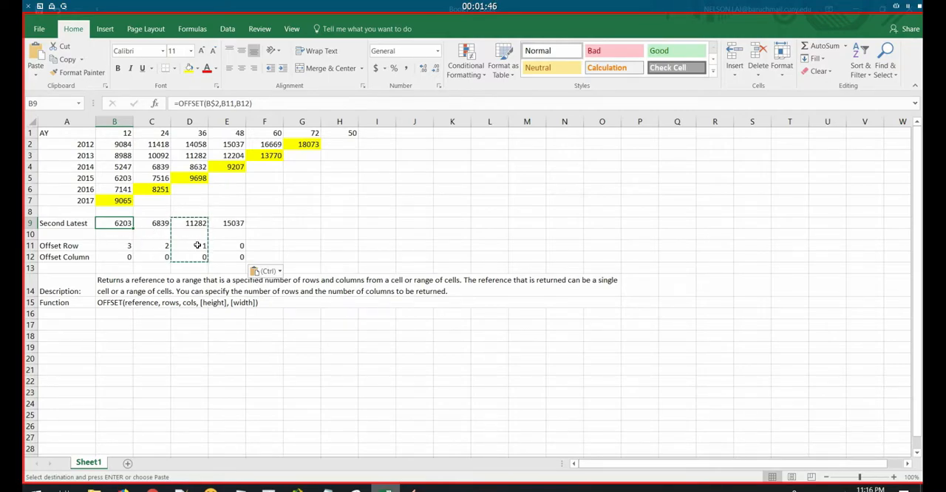